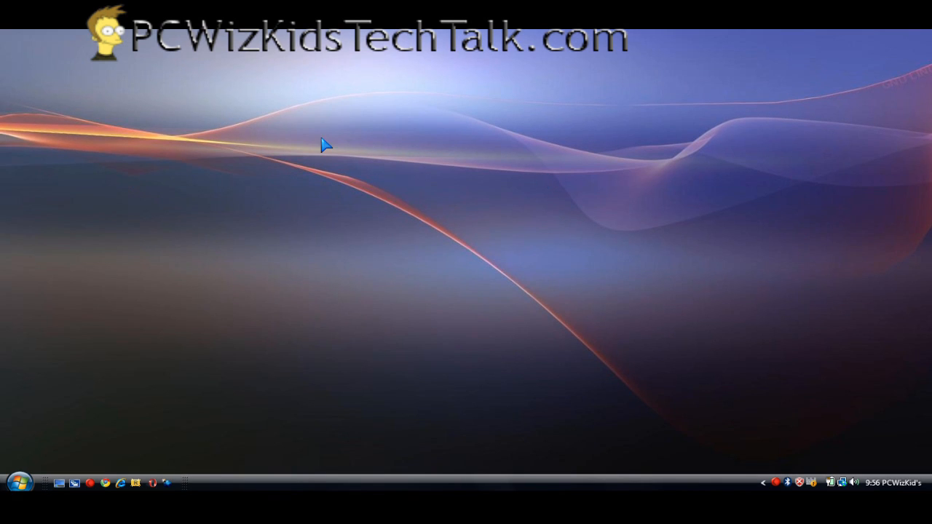
mouse_move(337, 177)
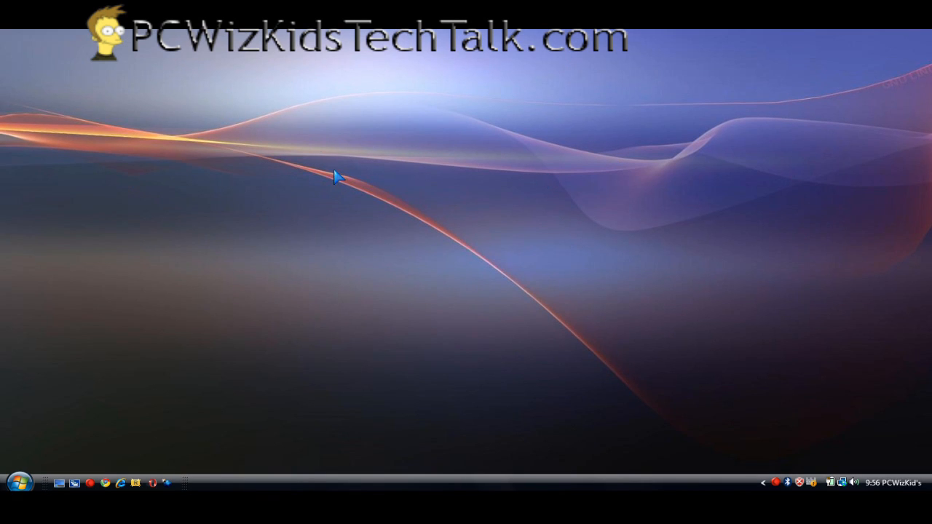
mouse_move(225, 141)
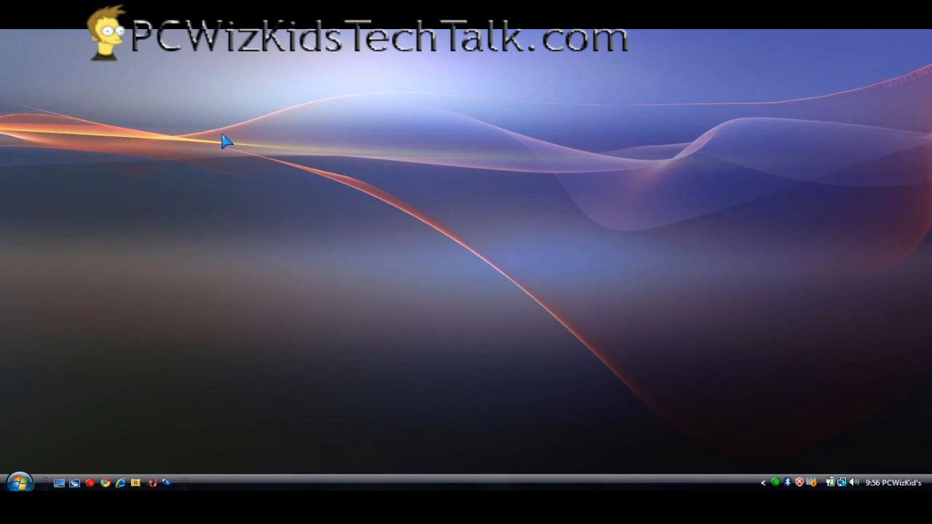
mouse_move(203, 181)
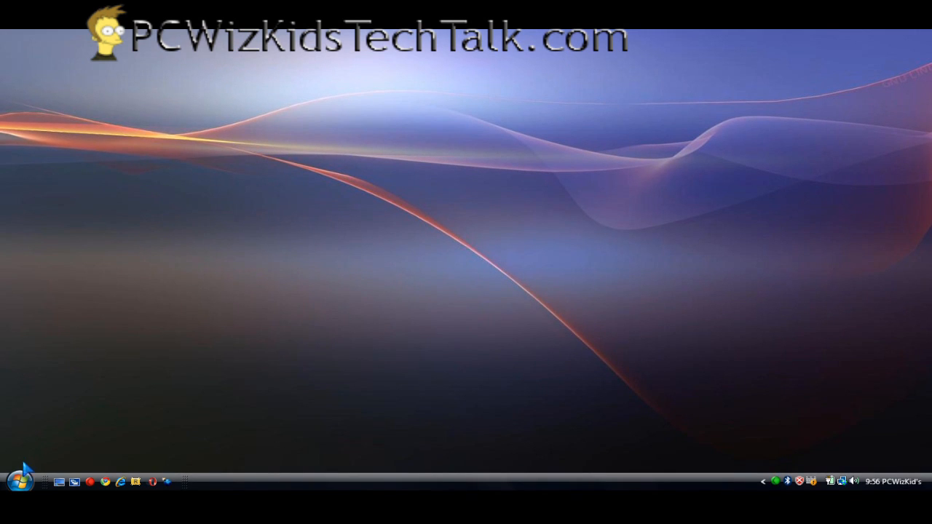
- After browsing the Start menu's context options, launch Registry Editor from the Start menu
right_click(22, 482)
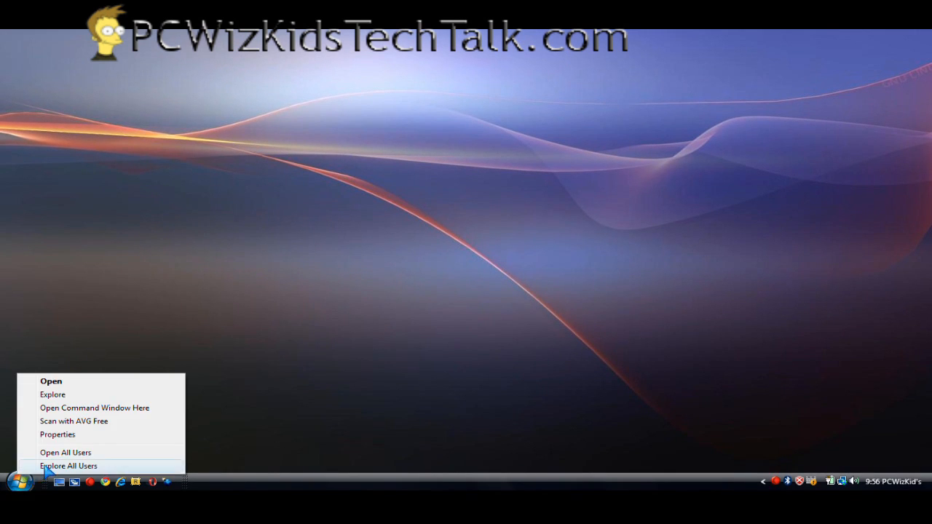
click(68, 466)
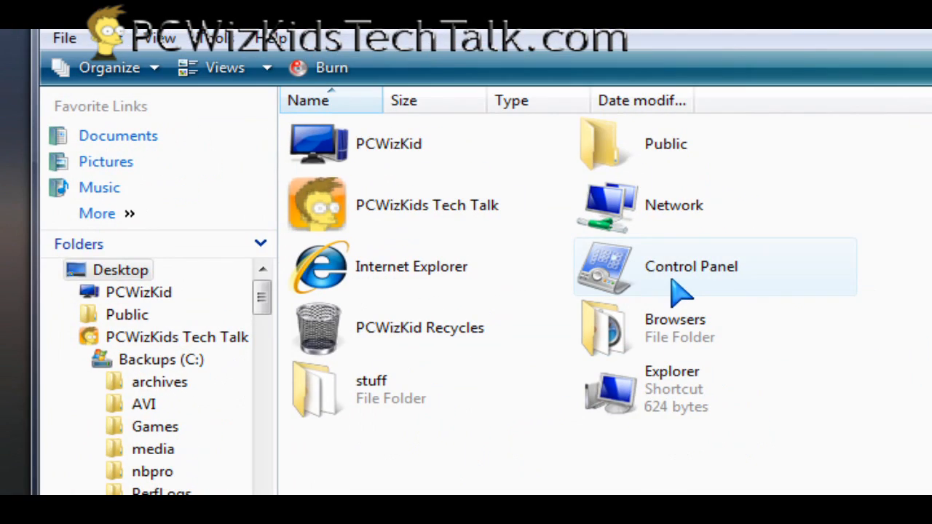
mouse_move(502, 267)
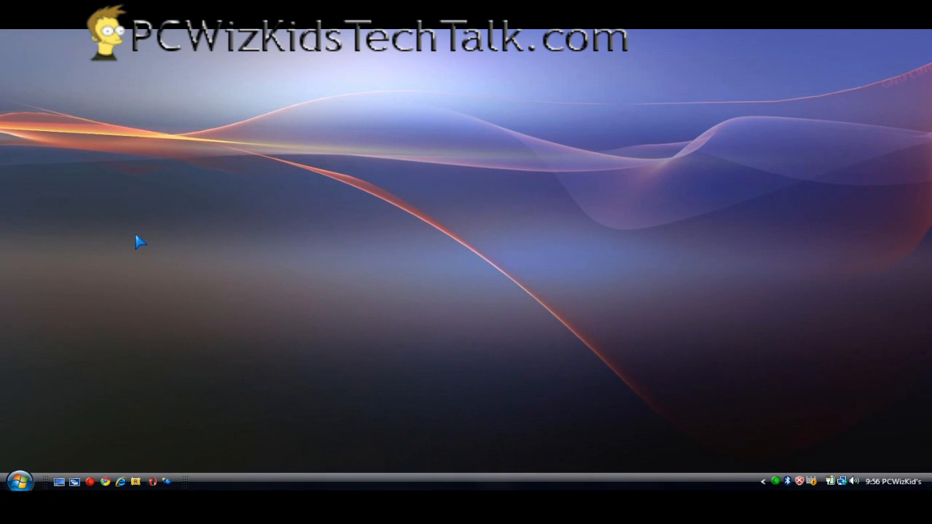
mouse_move(361, 64)
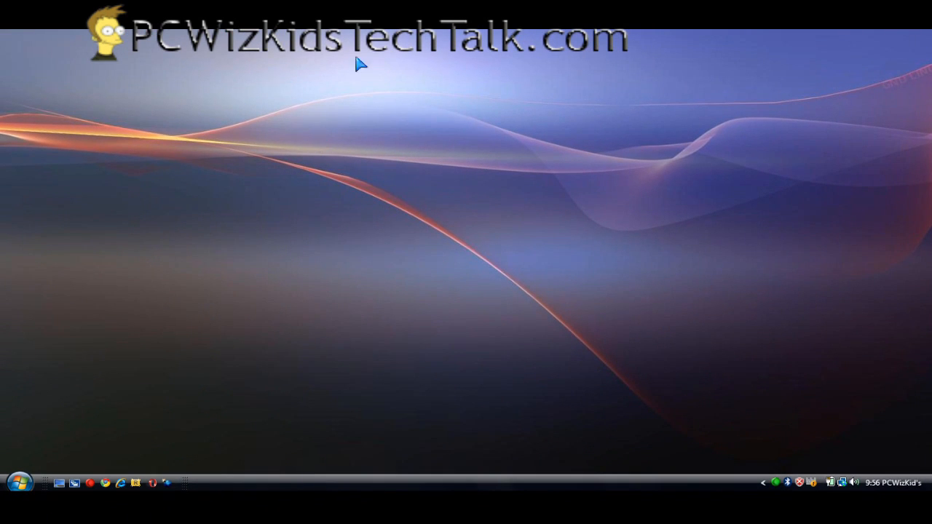
mouse_move(244, 64)
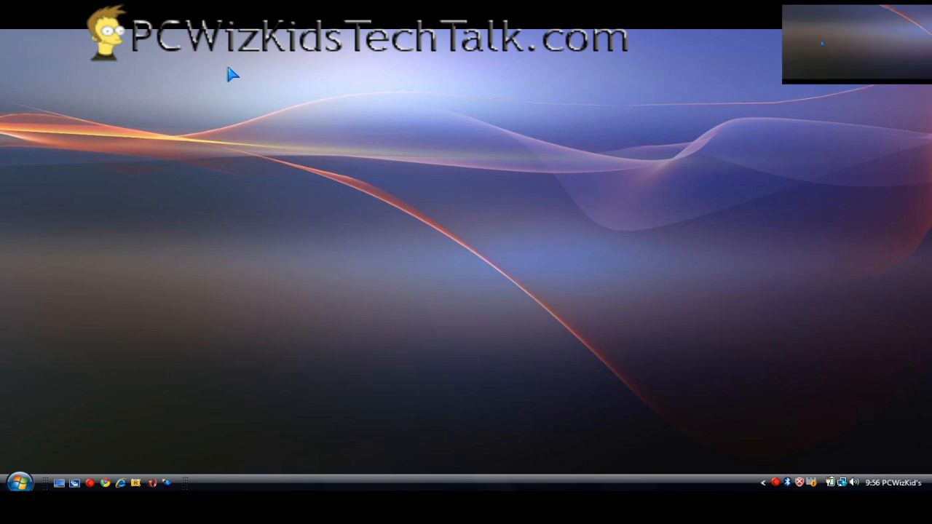
click(20, 482)
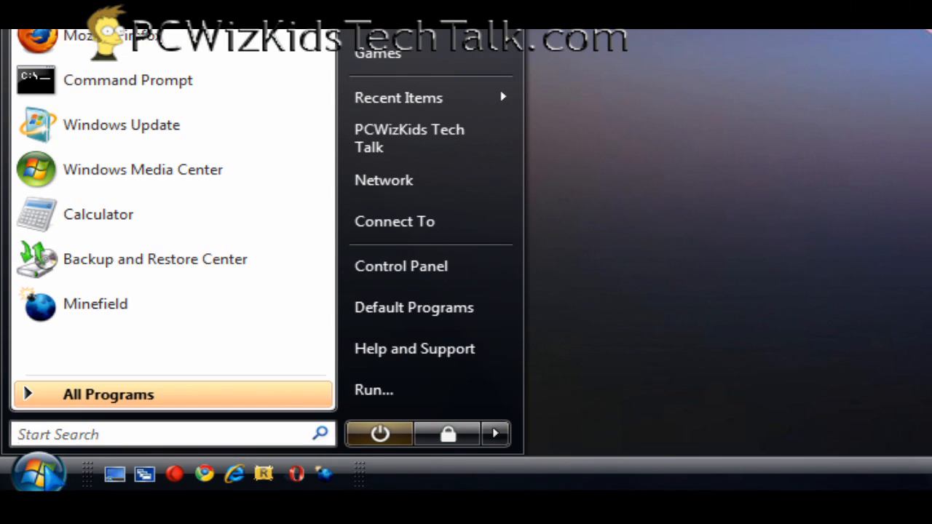
click(146, 434)
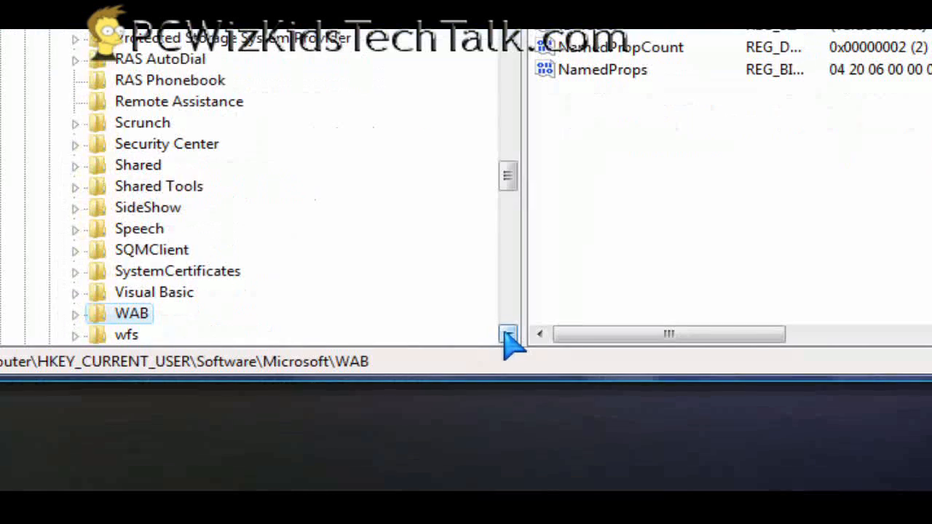
- Navigate to HKEY_CURRENT_USER\Software\Microsoft\Windows\CurrentVersion\Policies
click(251, 203)
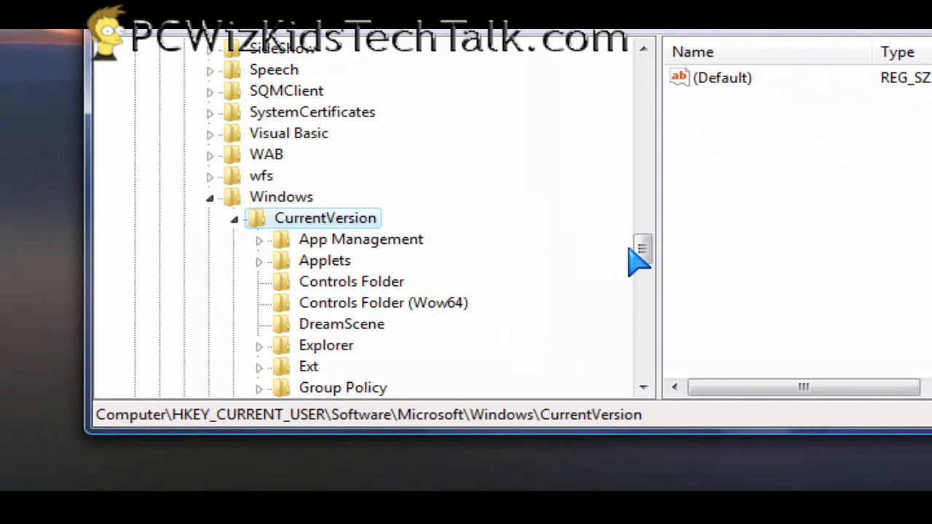
scroll(down, 3)
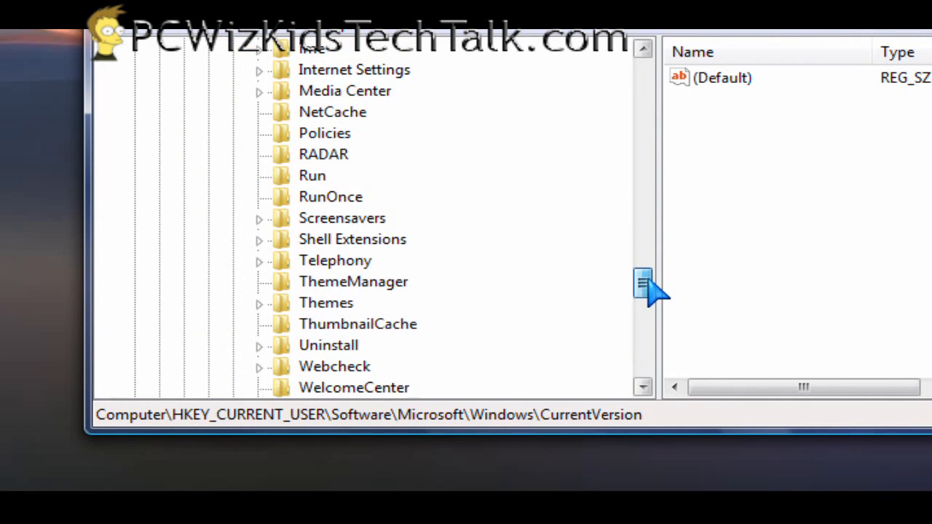
click(324, 133)
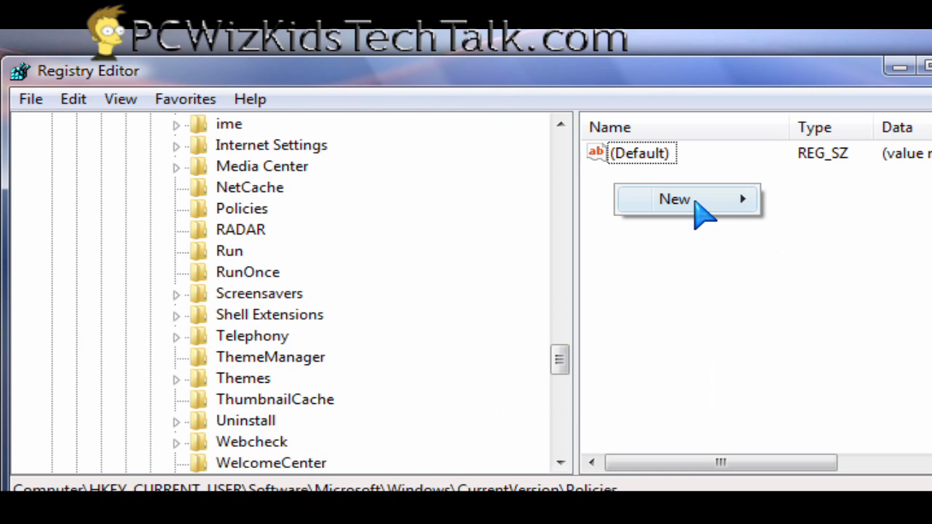
- Create a new subkey under Policies named Explorer
click(673, 199)
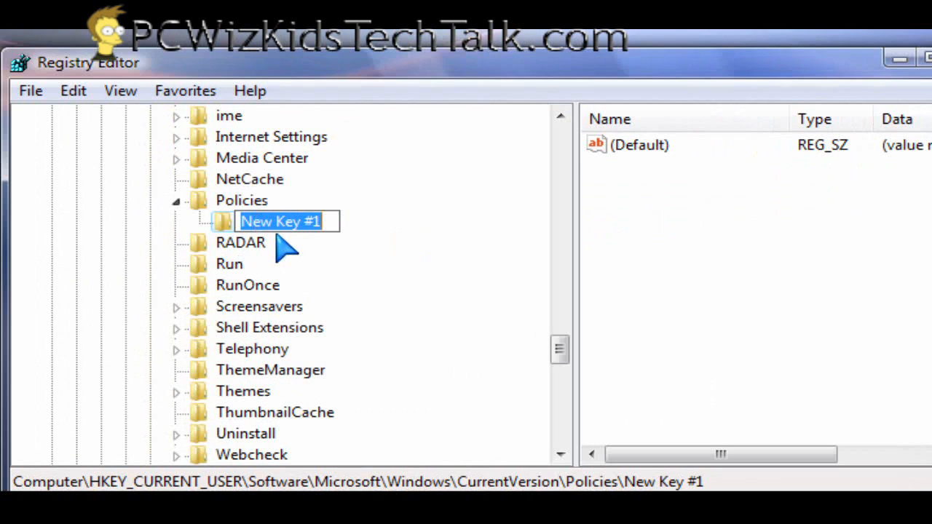
text(Explorer)
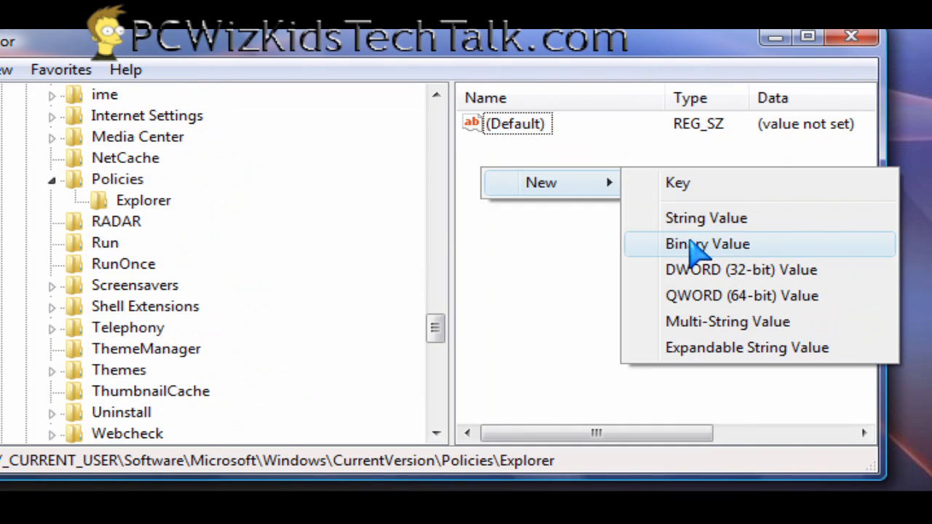
- Add a binary value named NoDesktop in Explorer and open it for editing
click(707, 243)
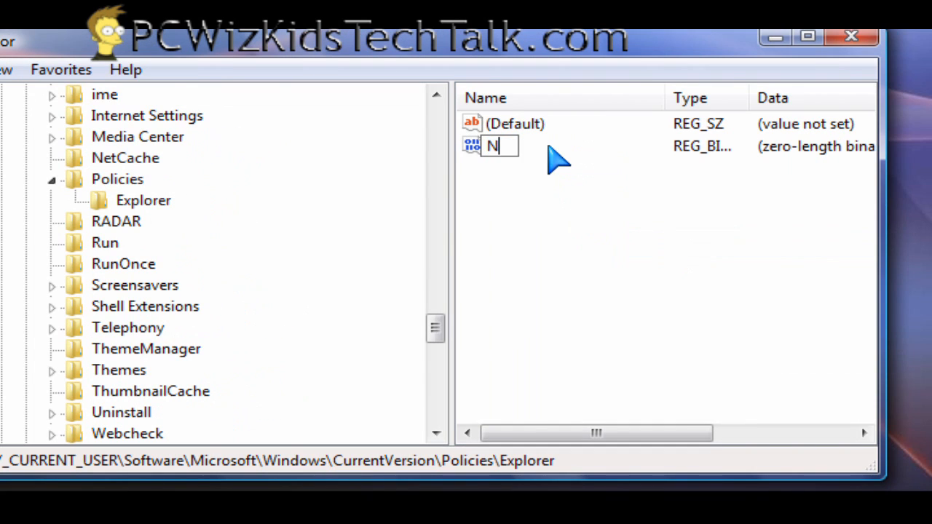
text(oDesktop)
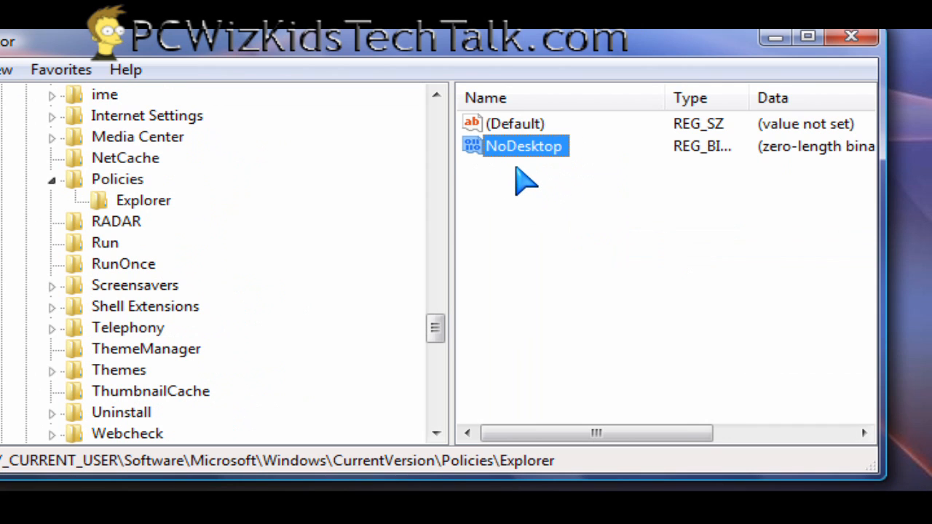
double_click(522, 145)
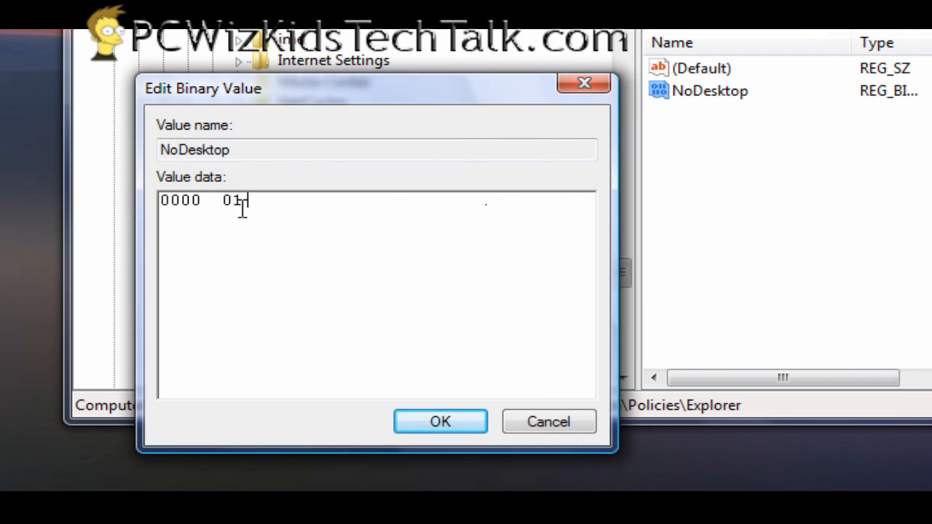
- Enter '00 00' as the NoDesktop binary data and save it
text(00 00)
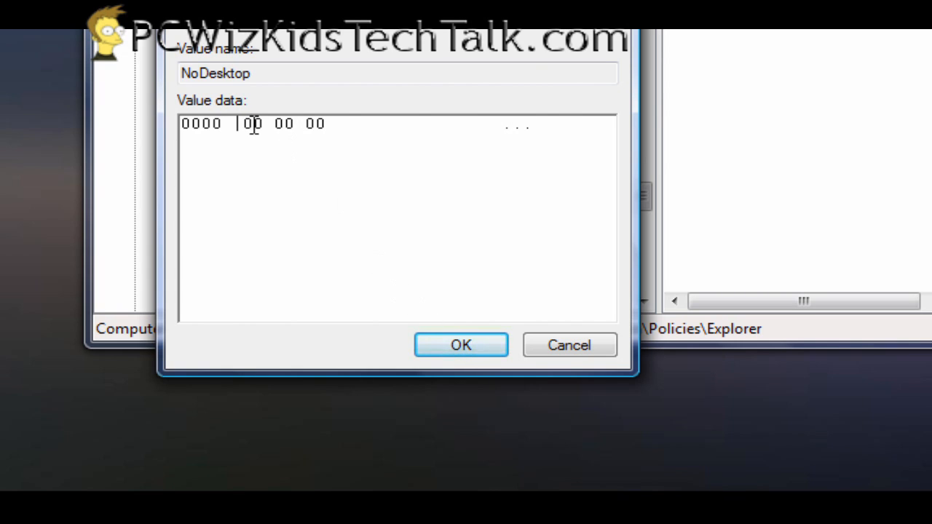
click(460, 345)
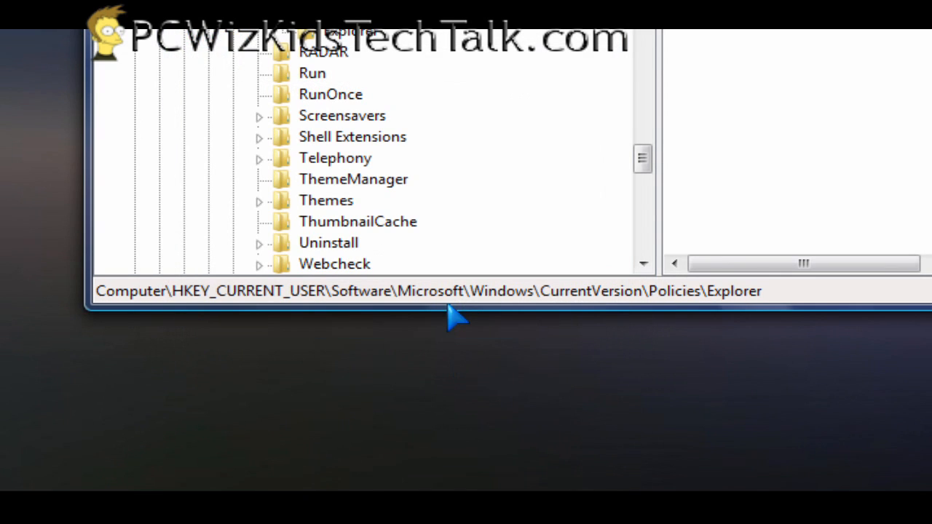